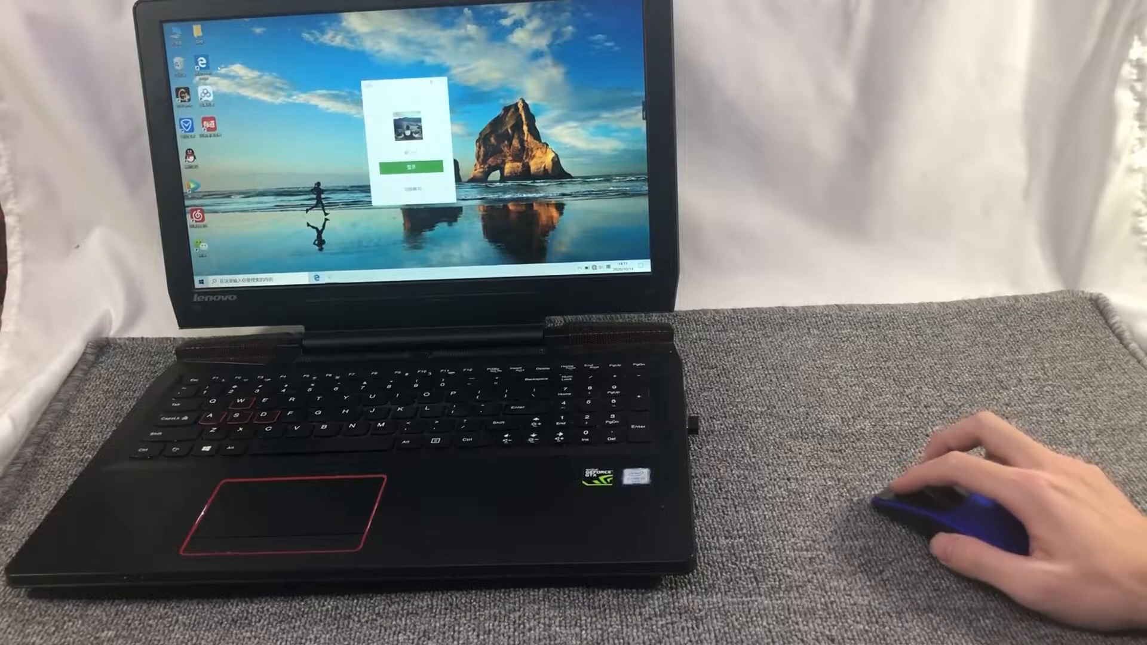
mouse_move(951, 505)
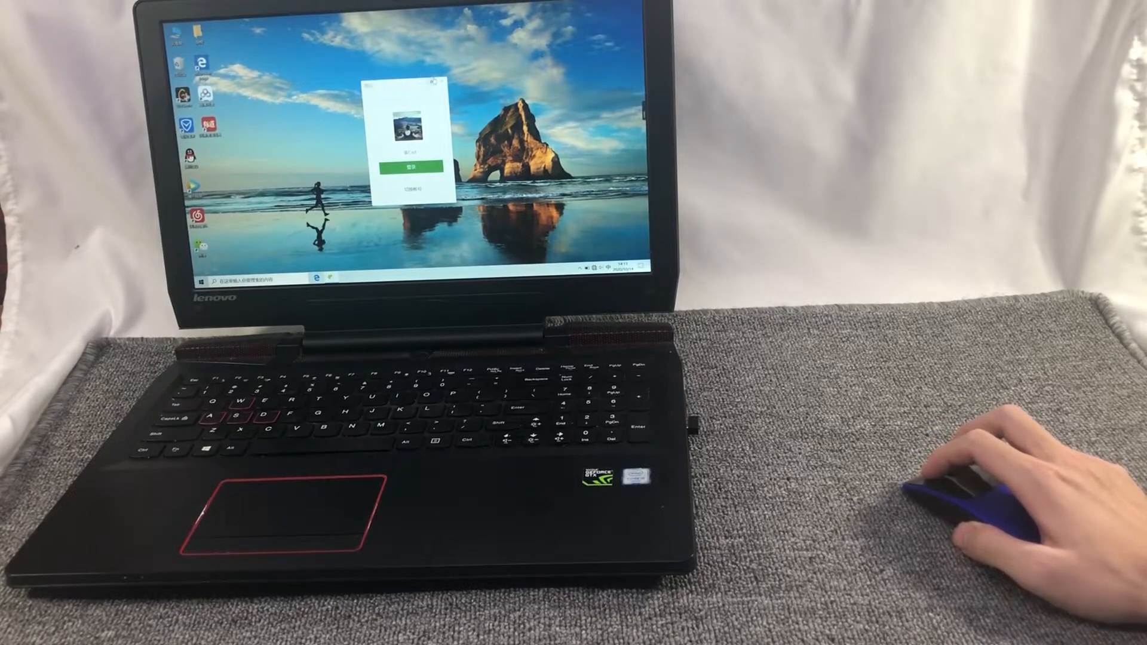